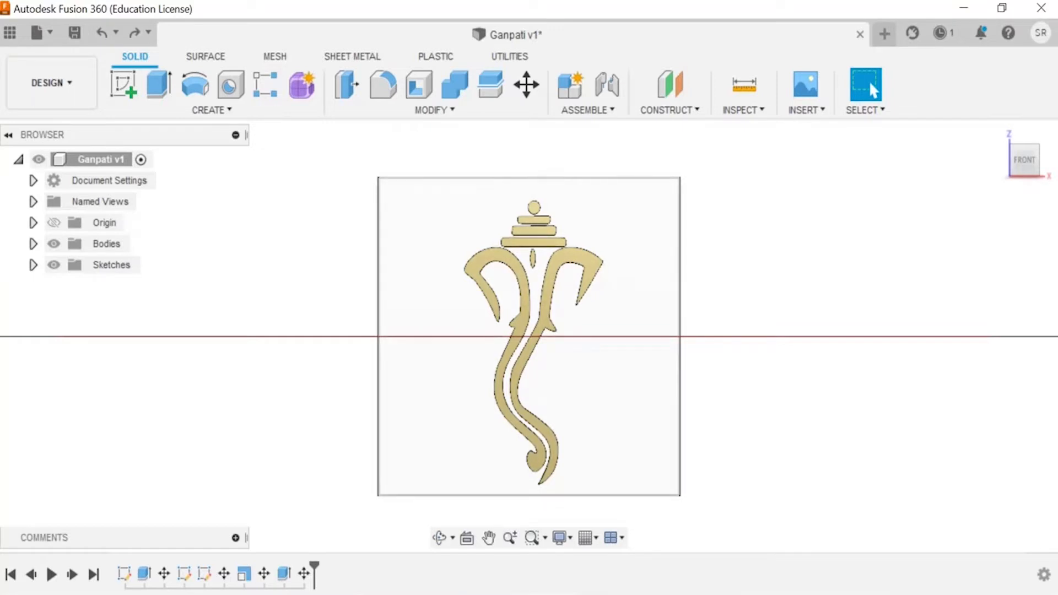
# Switch the Ganpati design from the Design workspace to the Render workspace
pyautogui.click(51, 82)
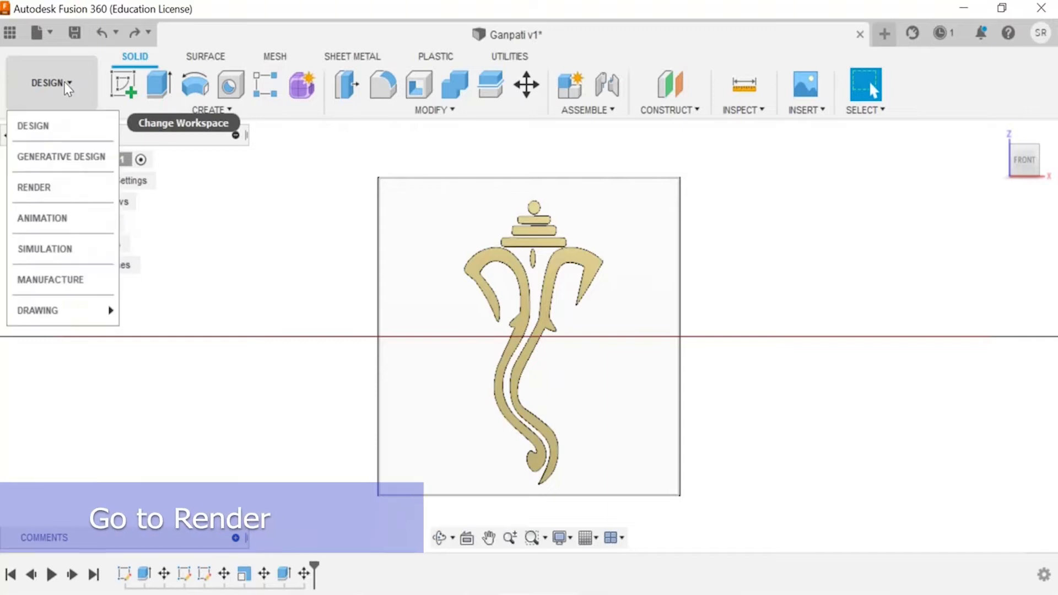
pyautogui.moveTo(34, 188)
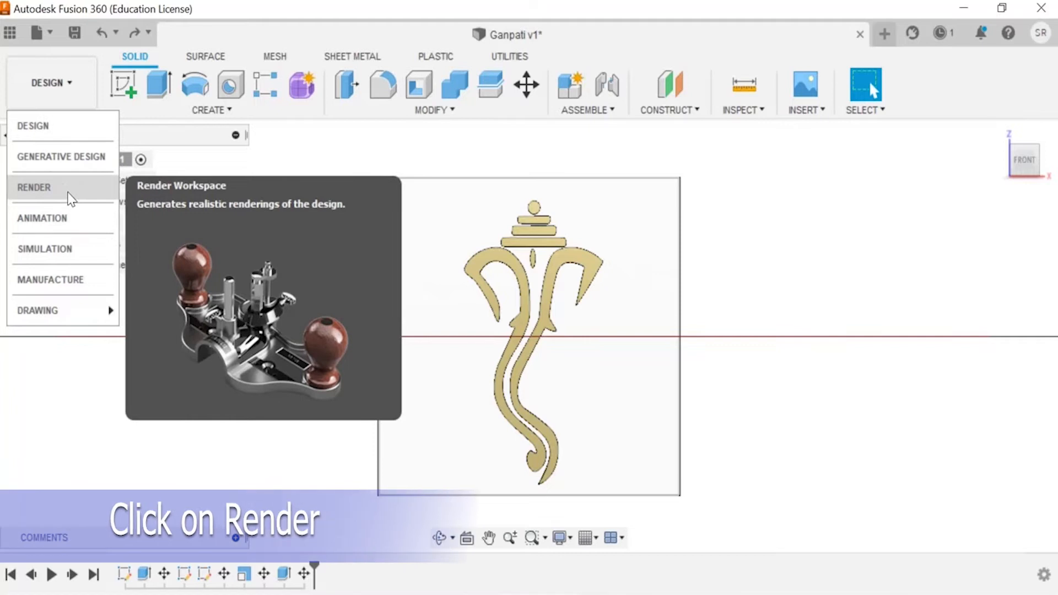
pyautogui.click(34, 187)
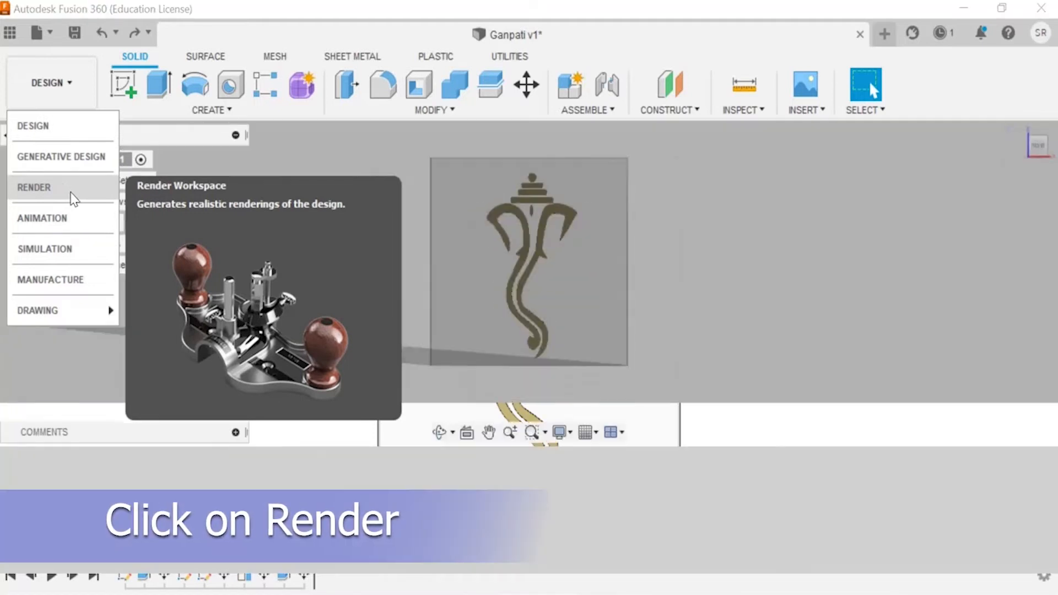
# Let the Render workspace finish loading with the Ganpati plaque shown as a shaded scene
pyautogui.click(33, 188)
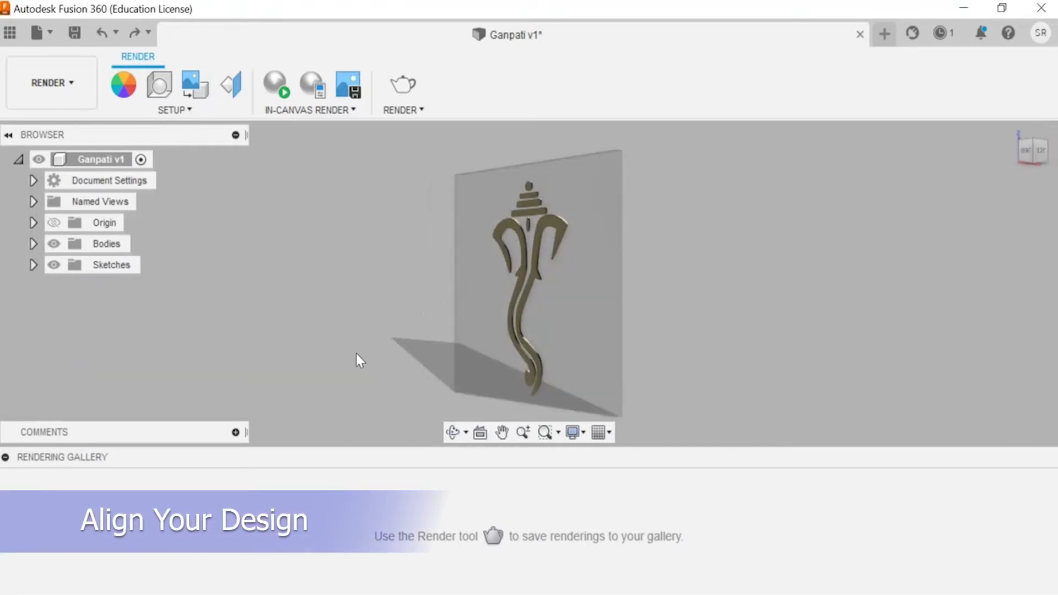
pyautogui.moveTo(453, 432)
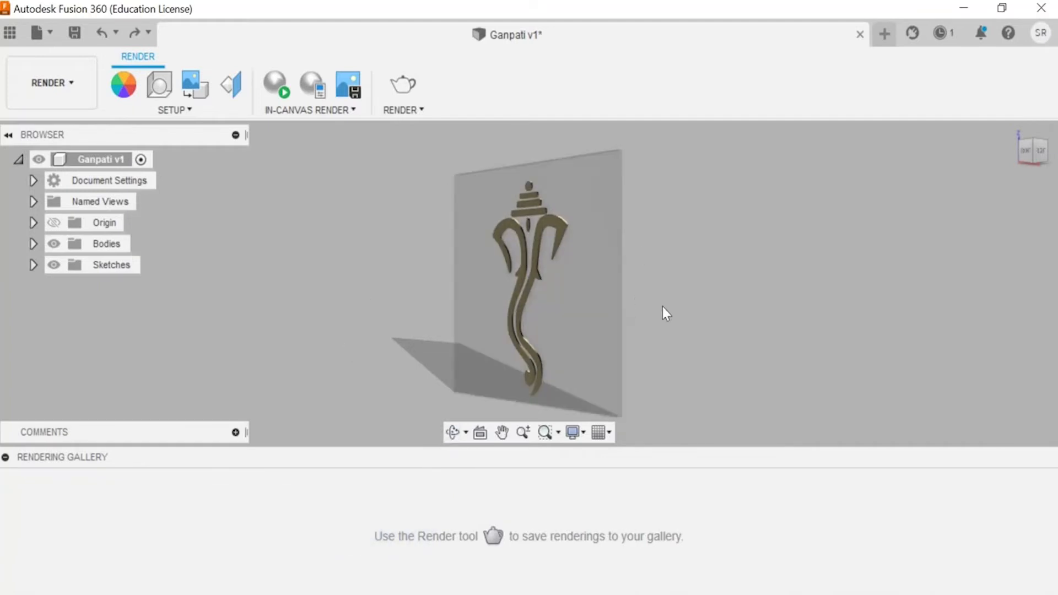
pyautogui.moveTo(348, 84)
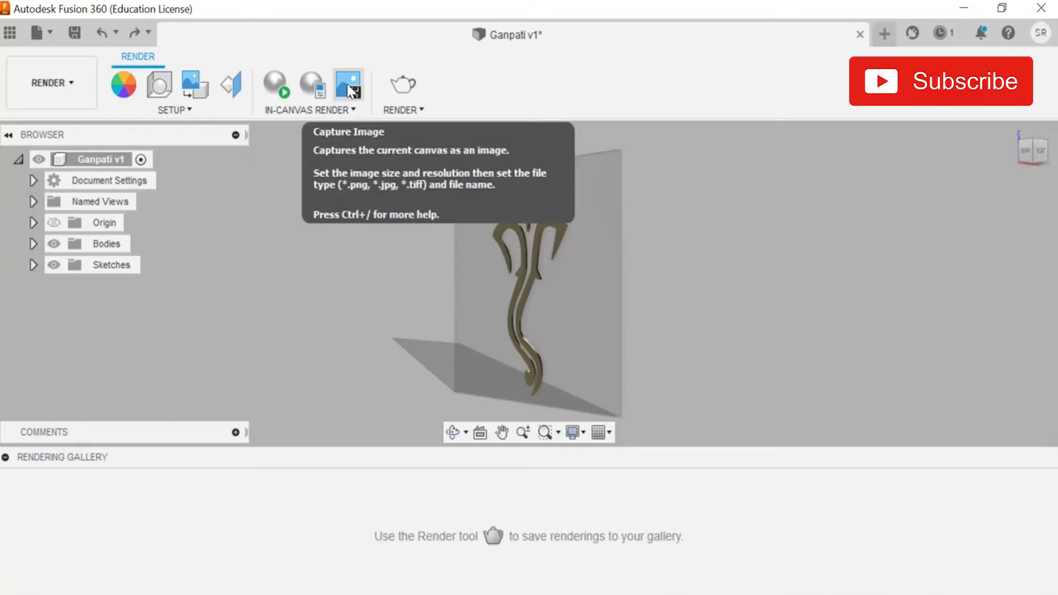
# Capture the canvas as an image at 1920 x 1080 (16:9) resolution
pyautogui.click(348, 84)
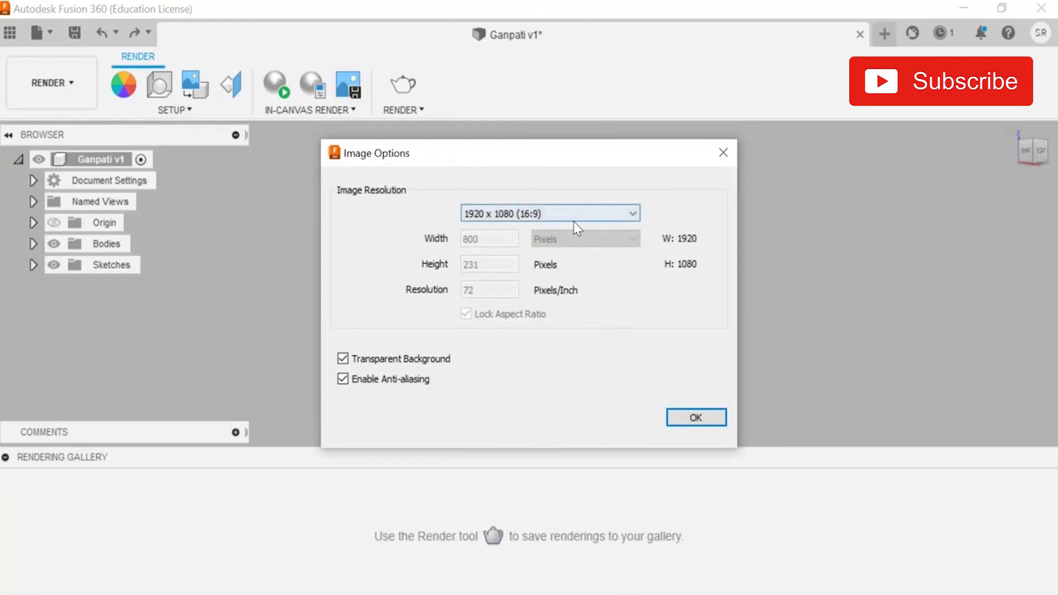
pyautogui.click(548, 213)
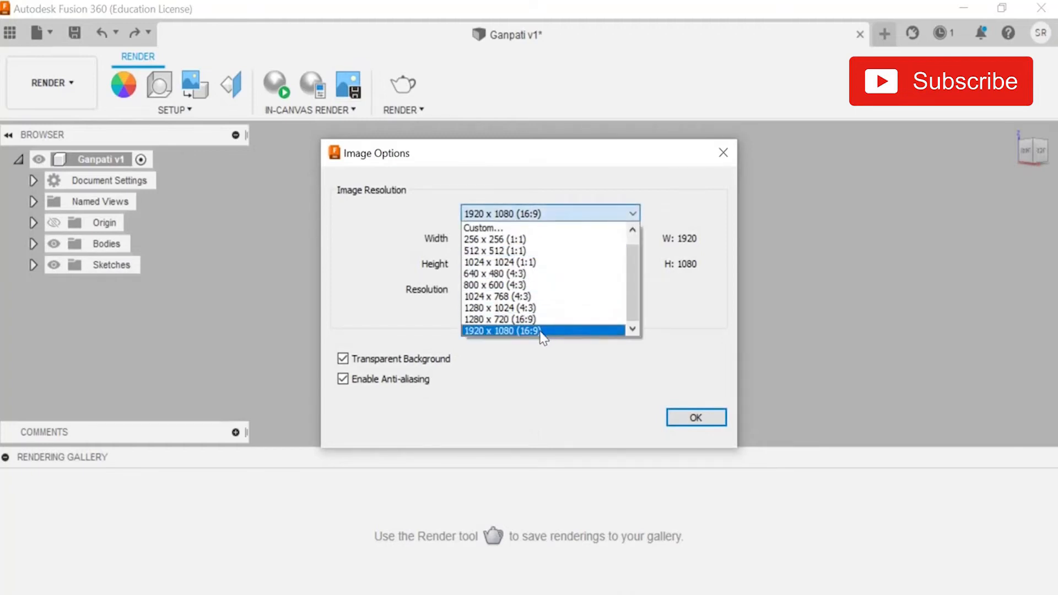
pyautogui.click(500, 331)
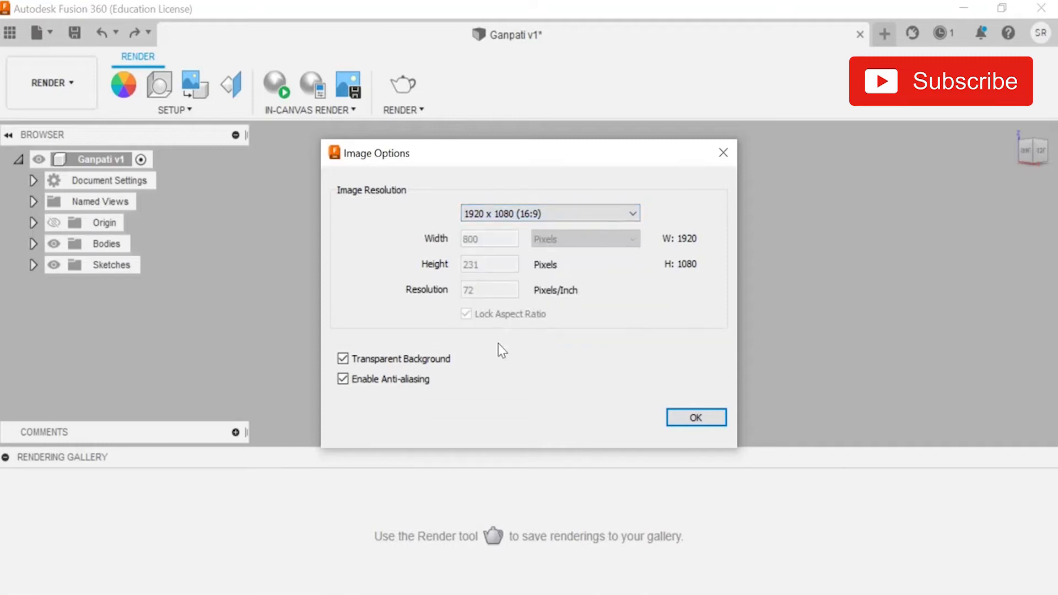
pyautogui.moveTo(631, 373)
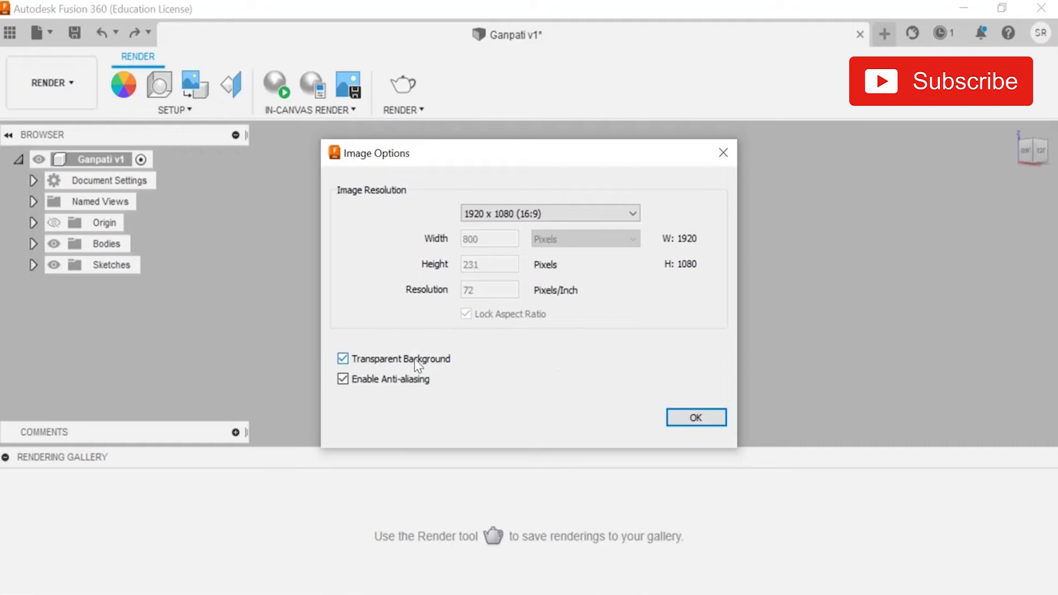
pyautogui.click(695, 417)
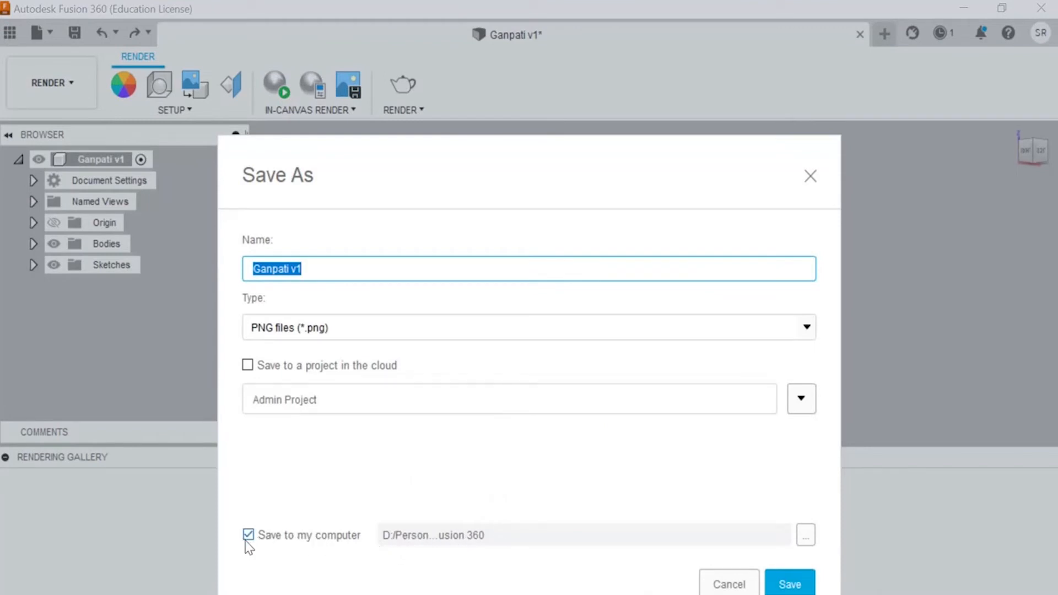
pyautogui.moveTo(447, 545)
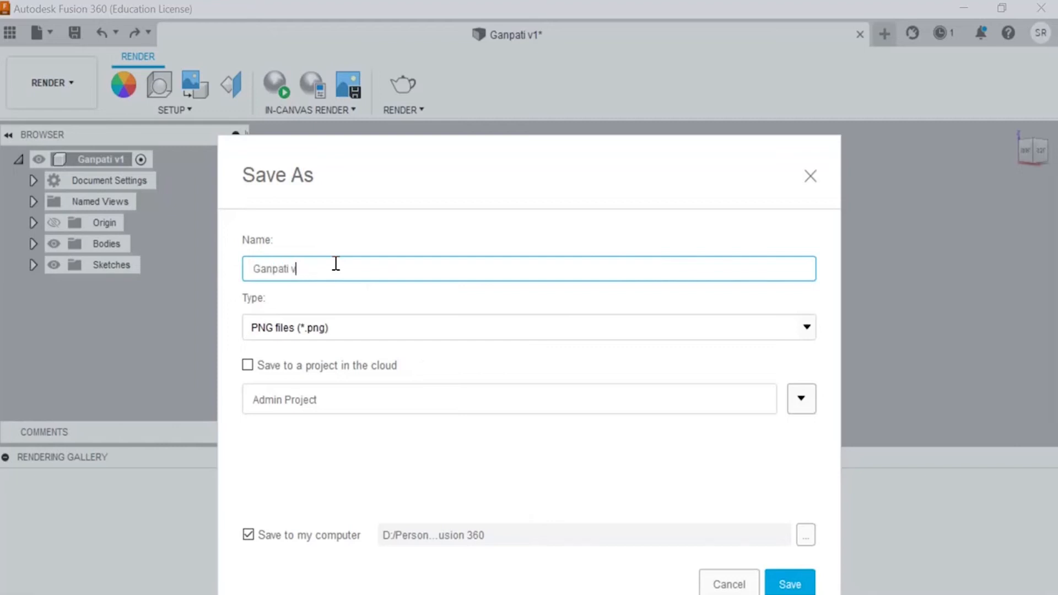
# Save the capture to the computer as 'Ganpati' in PNG format
pyautogui.press('BackSpace')
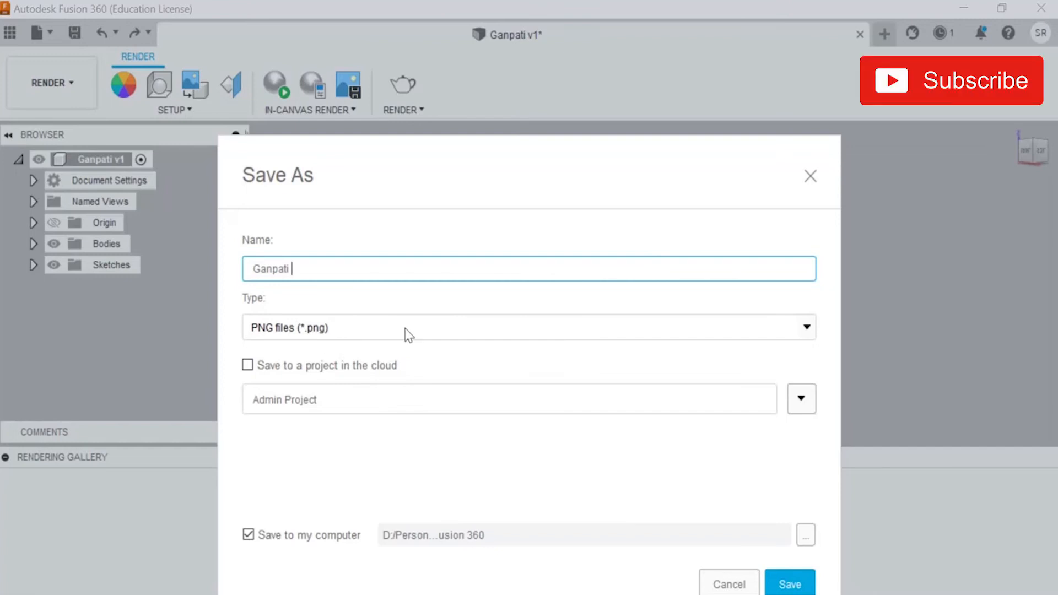
pyautogui.click(805, 327)
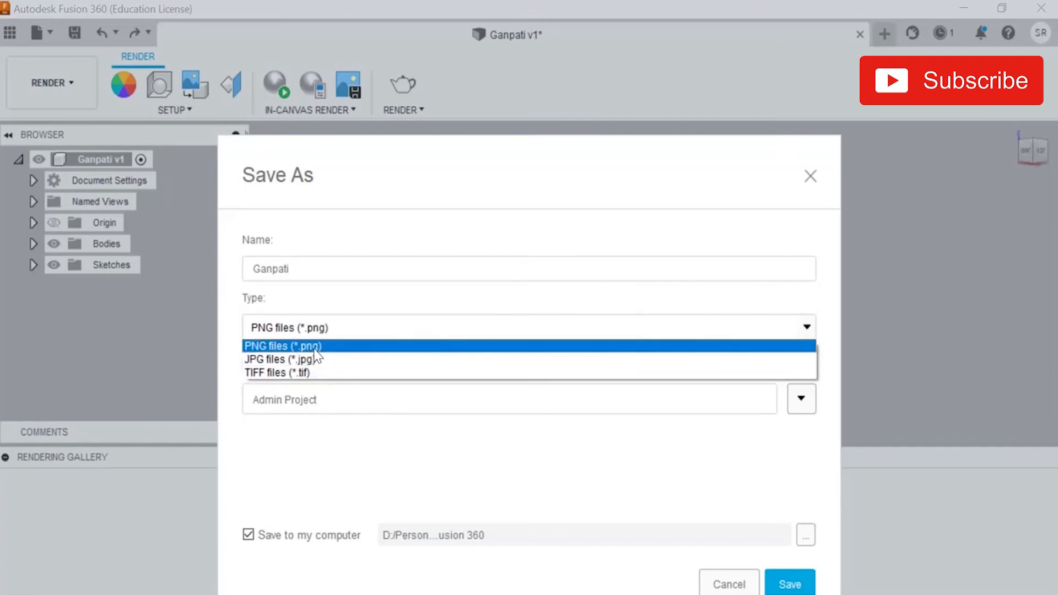
pyautogui.click(284, 345)
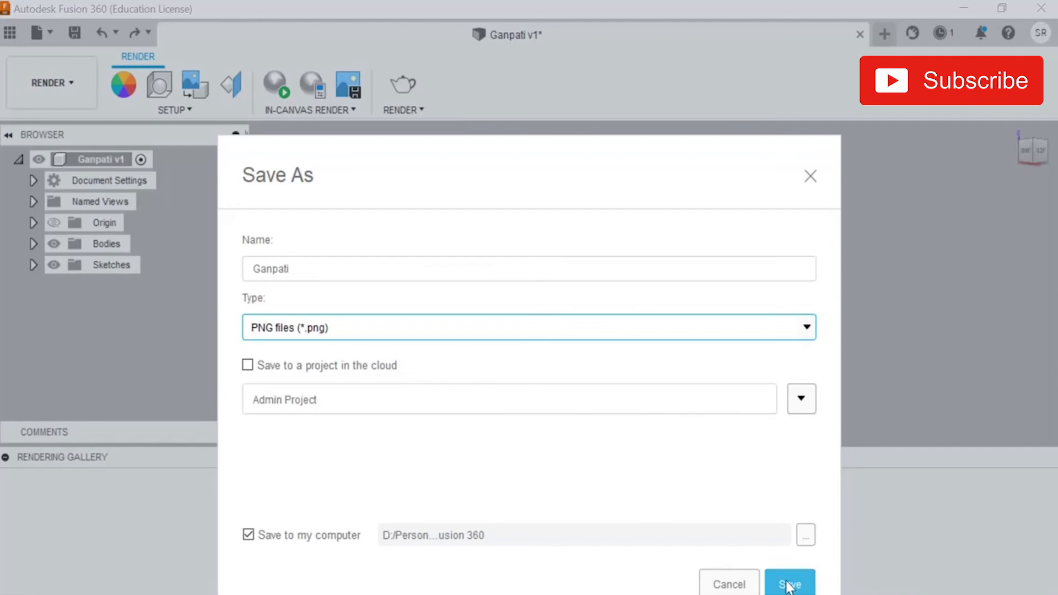
pyautogui.click(789, 583)
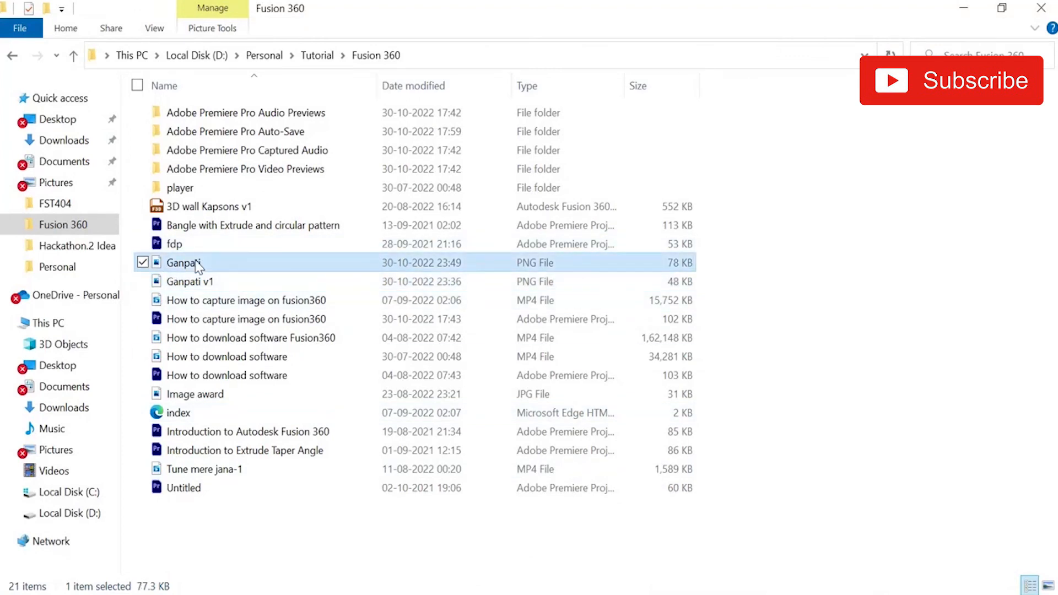
# Open Ganpati.png from the Fusion 360 folder in File Explorer
pyautogui.doubleClick(185, 262)
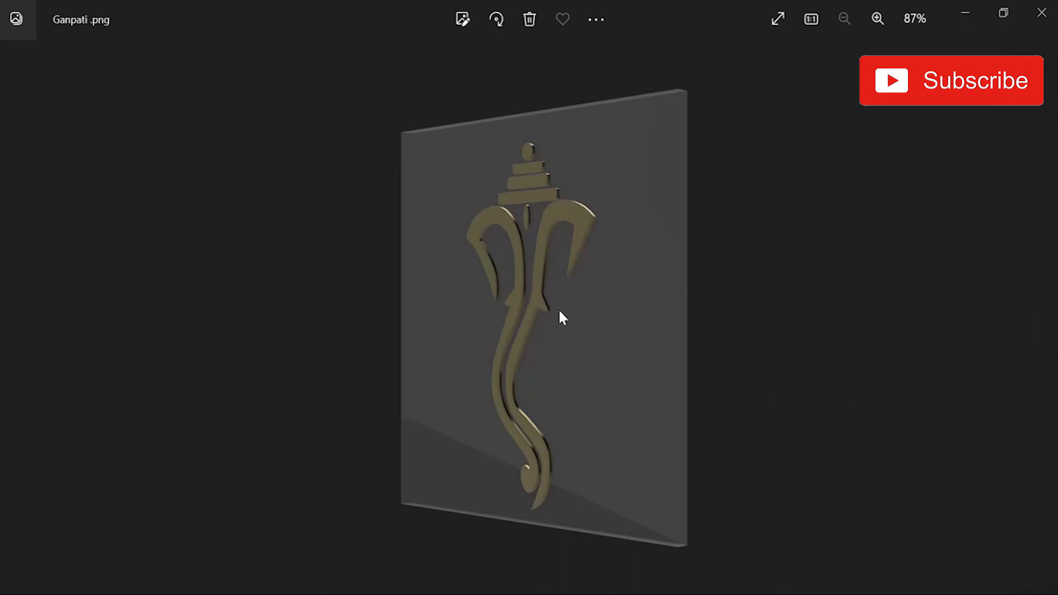
# Zoom in twice on the Ganpati render in Photos
pyautogui.click(877, 18)
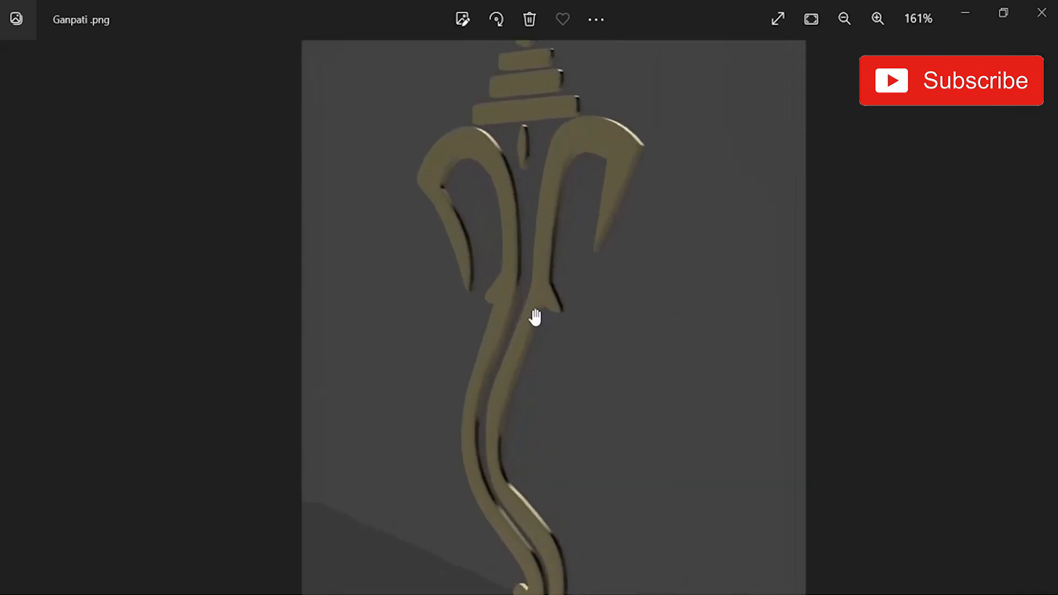
pyautogui.click(877, 18)
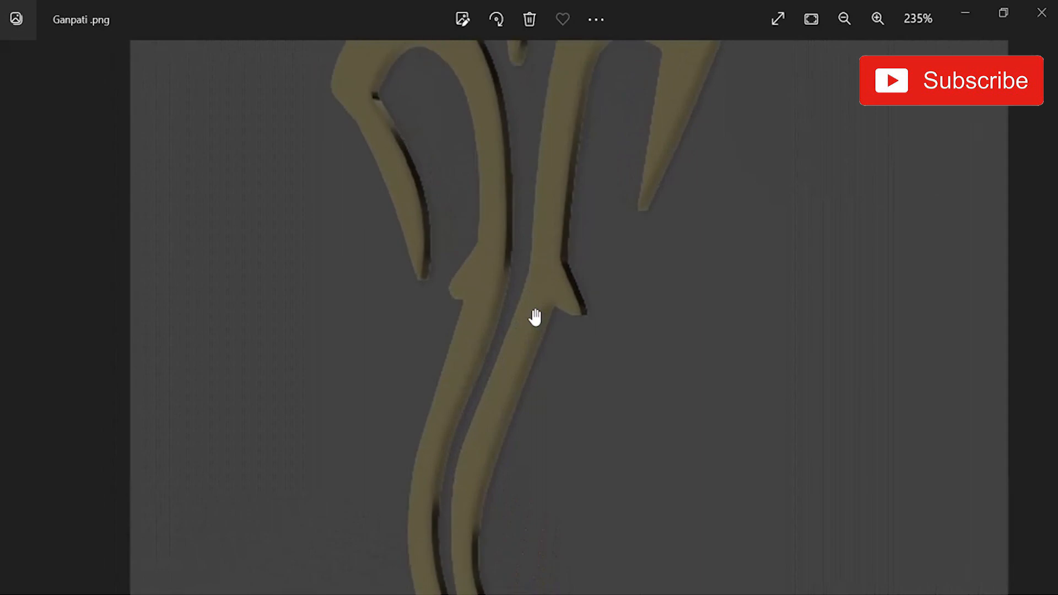